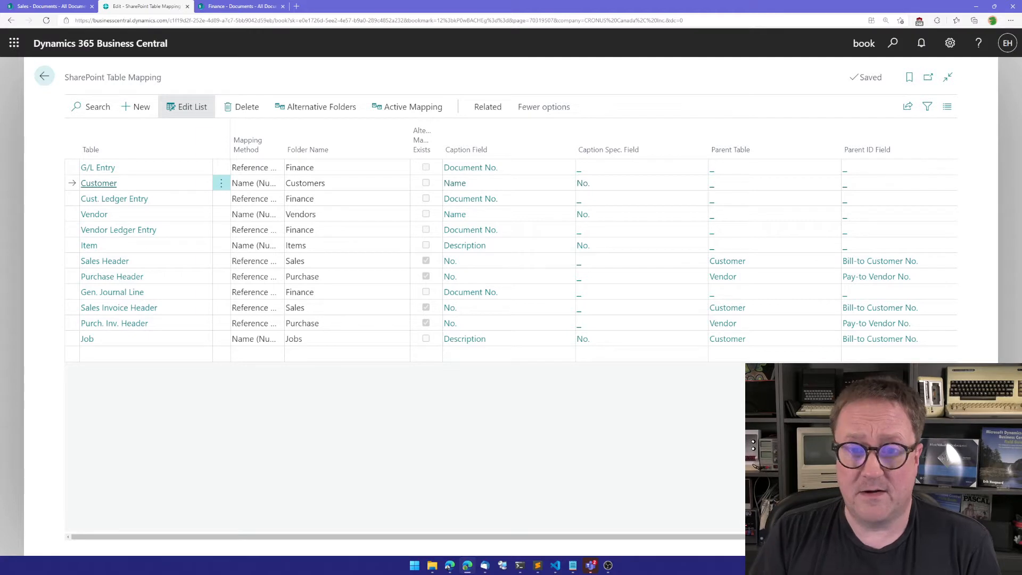
- Personalize the SharePoint Table Mapping page to show Site Name (Optional) and Base Folder columns
click(635, 291)
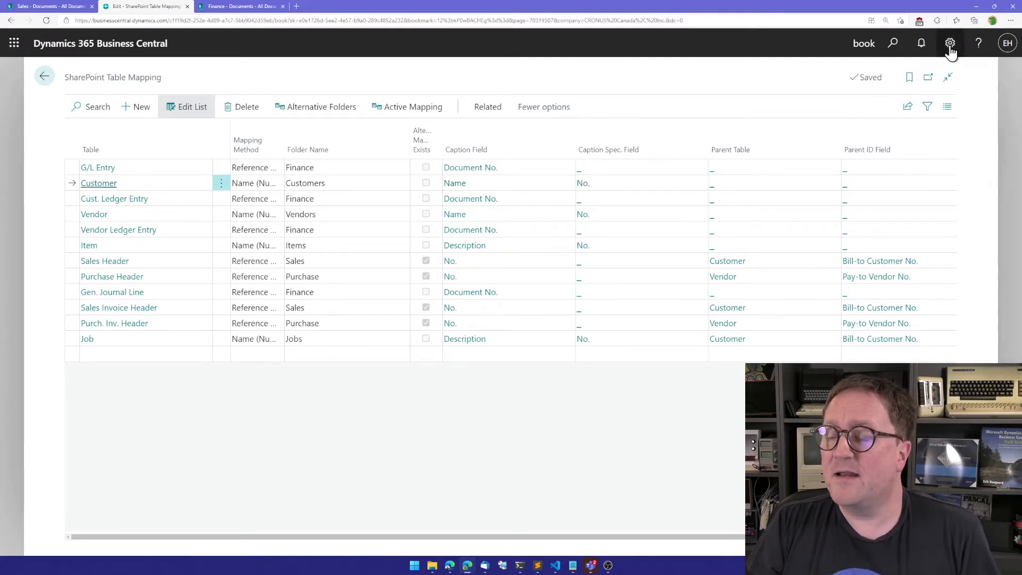
click(949, 43)
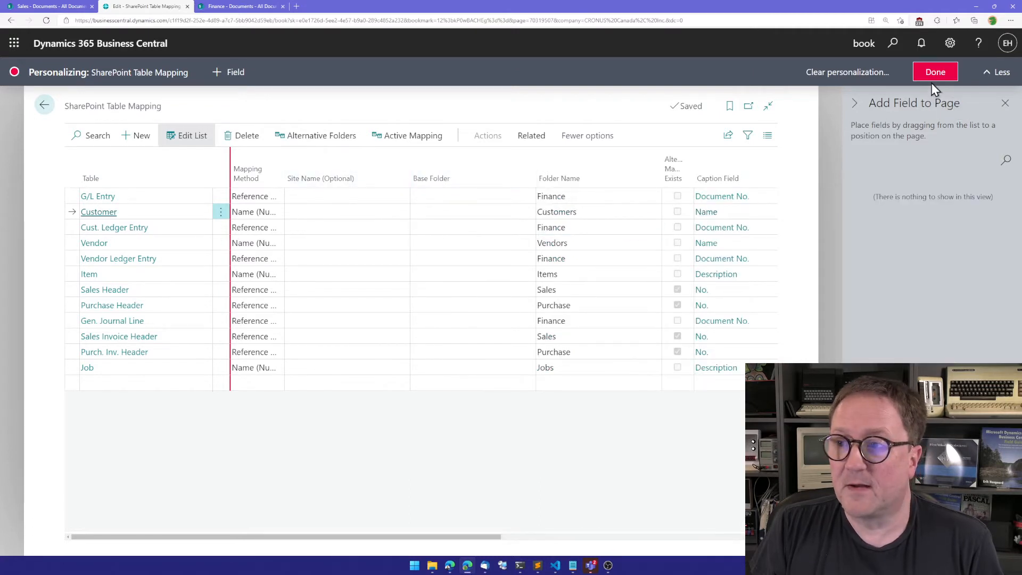
click(935, 72)
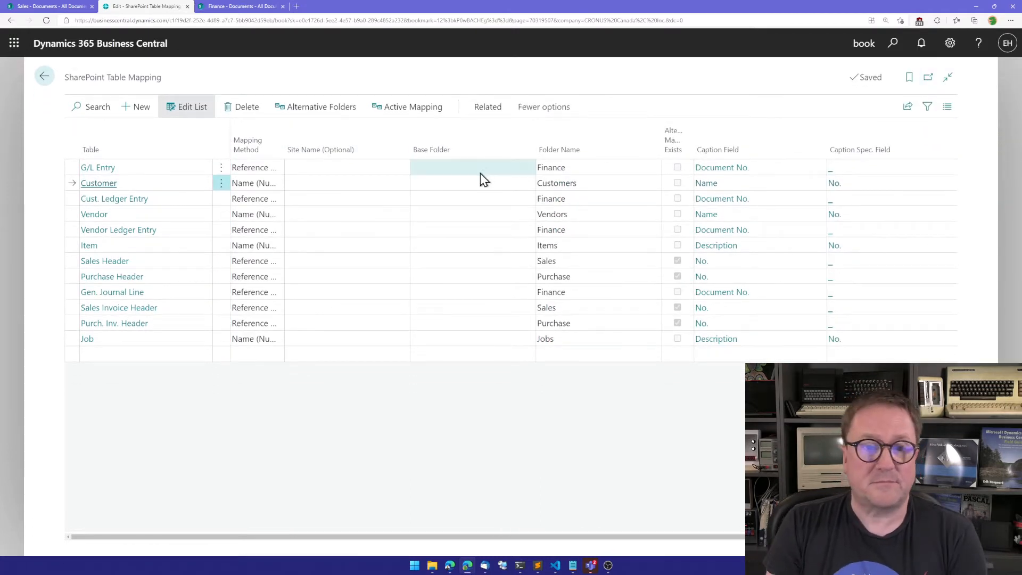
click(347, 182)
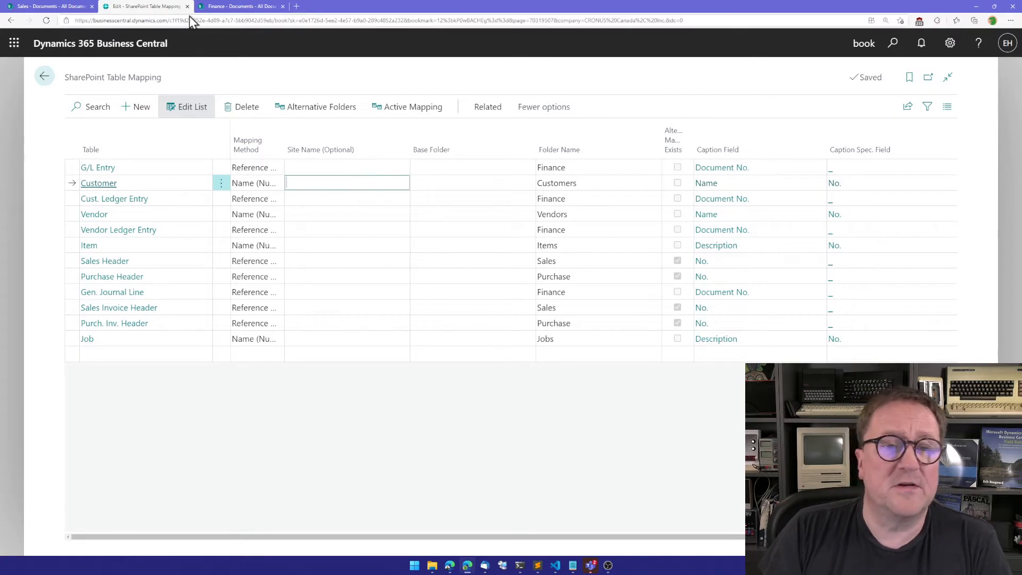
click(241, 6)
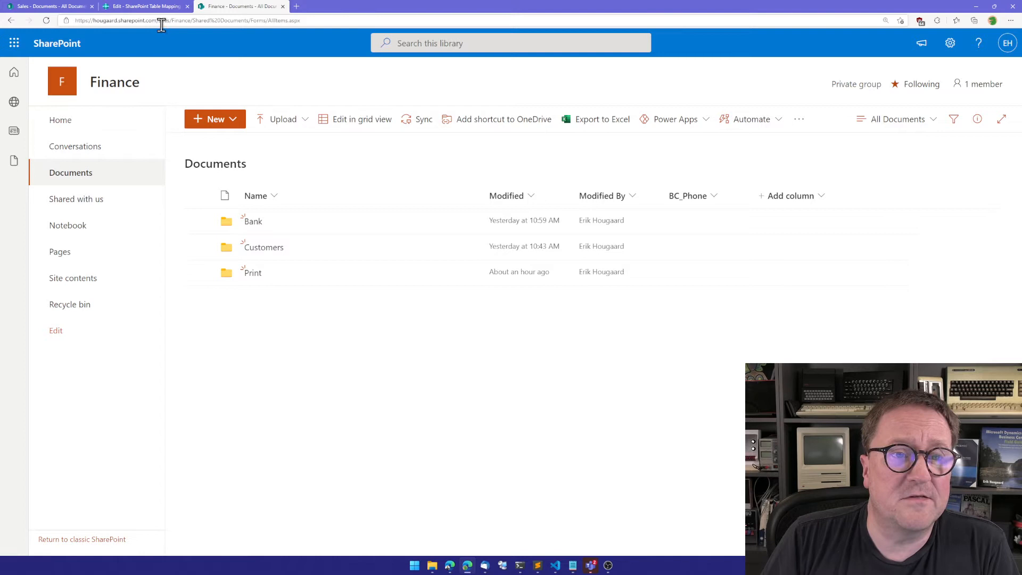
mouse_move(313, 199)
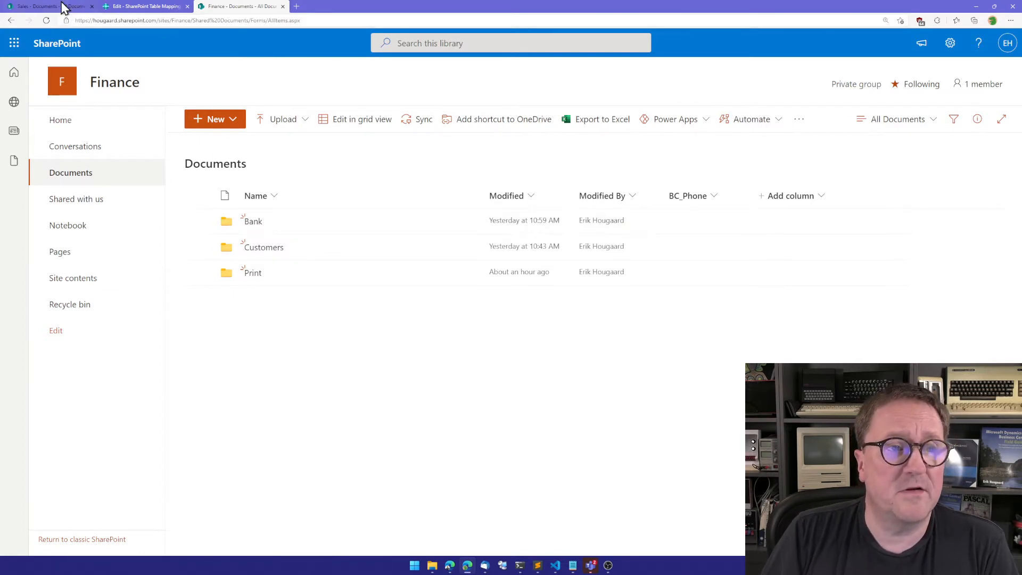
click(39, 6)
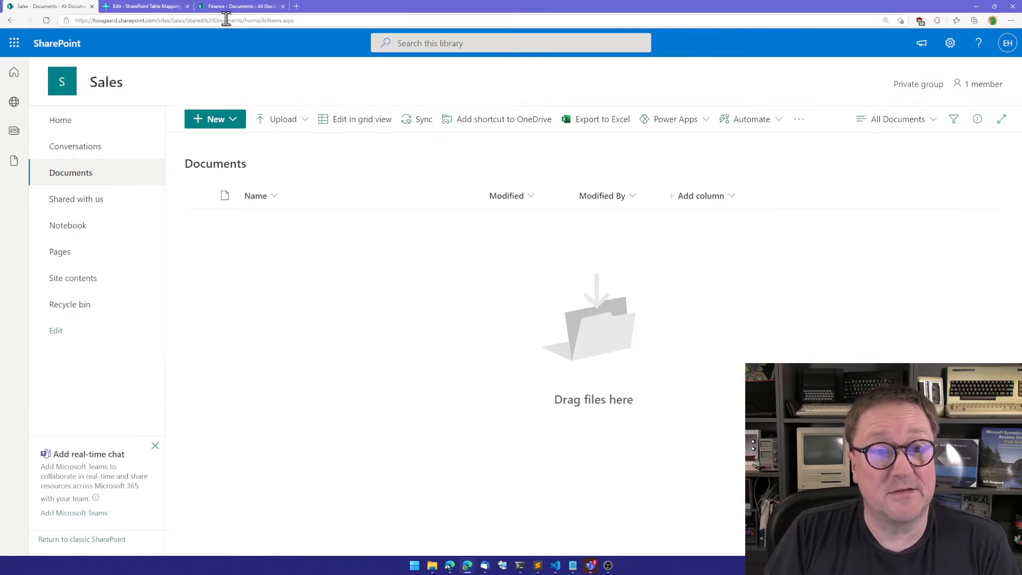
click(143, 6)
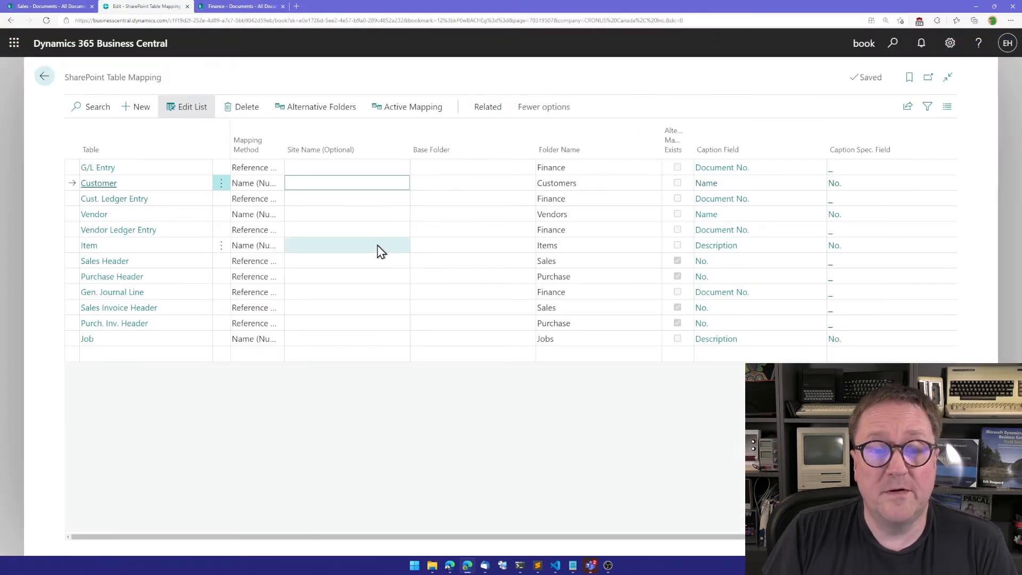
- Set Site Name sites/Sales and Base Folder Shared Documents for the customer-related mappings
text(/sites/Sales)
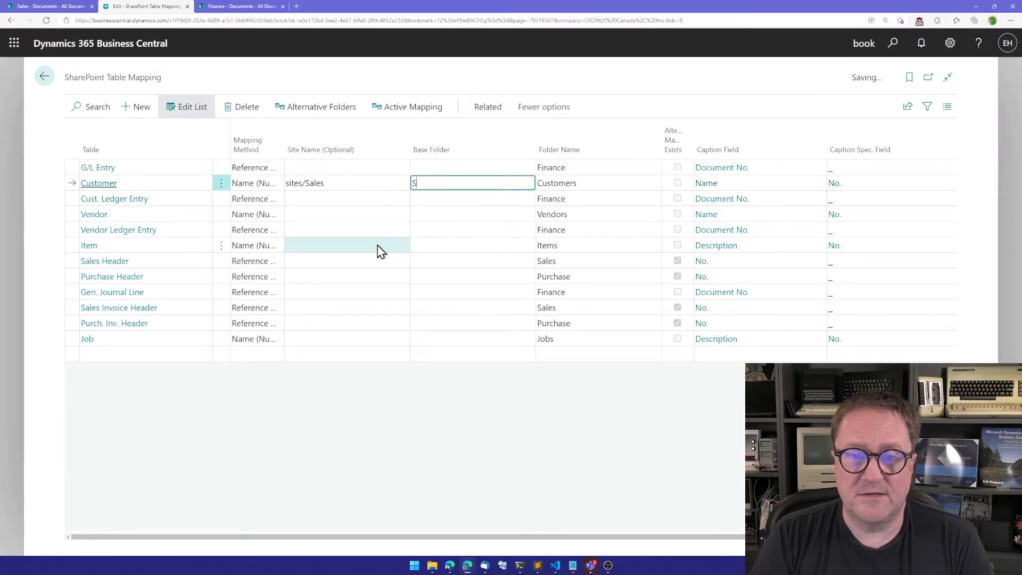
text(hared Documents)
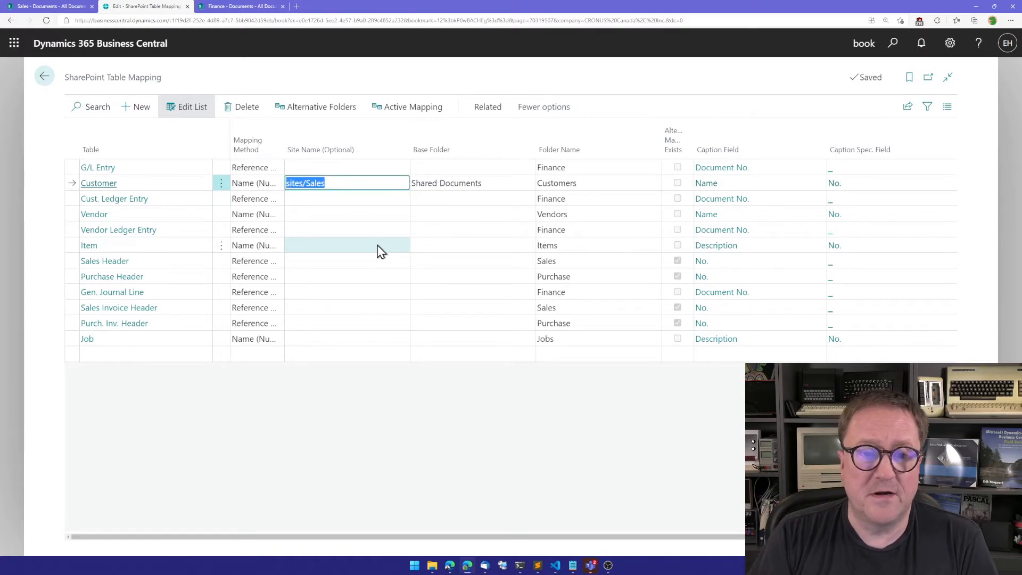
click(347, 245)
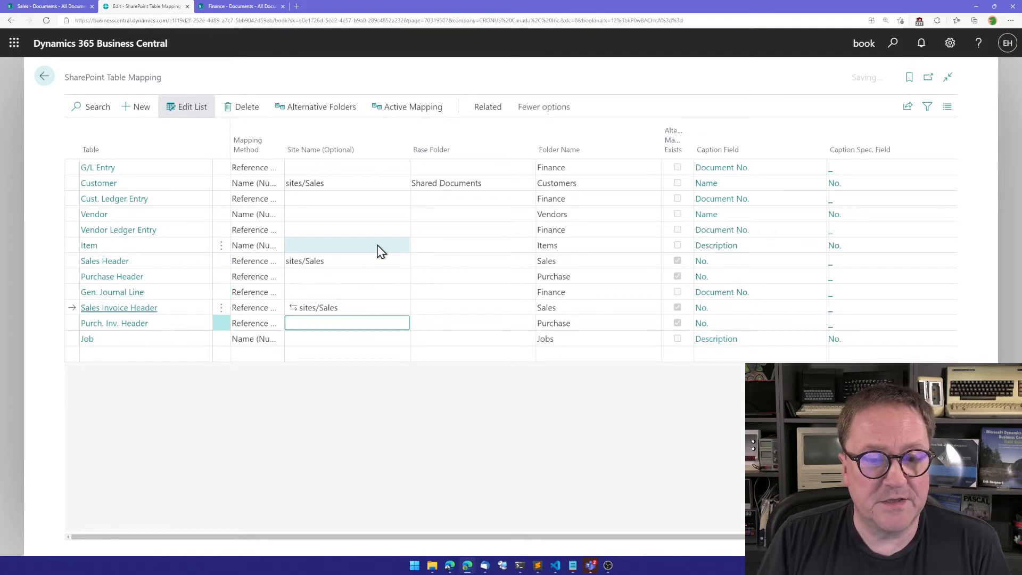
text(sites/Sales)
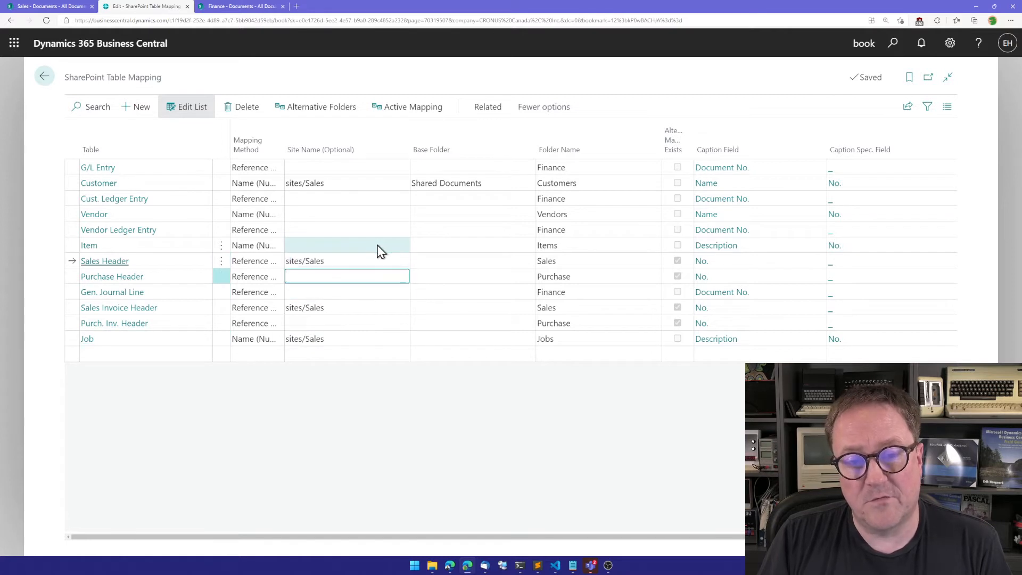
click(472, 260)
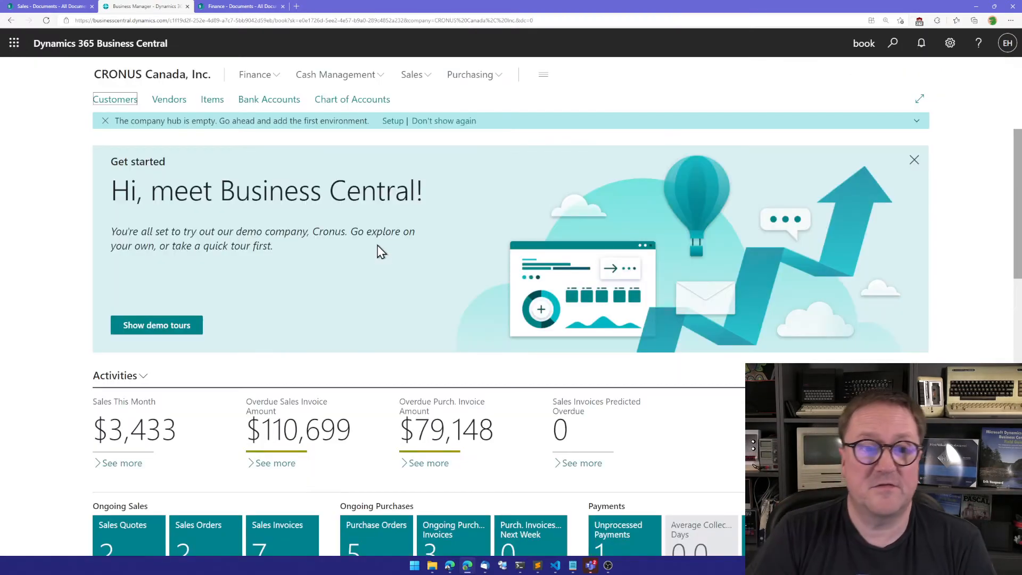
- Open customer Adatum Corporation and attach the Big Ears.jpg picture via SharePoint
click(115, 99)
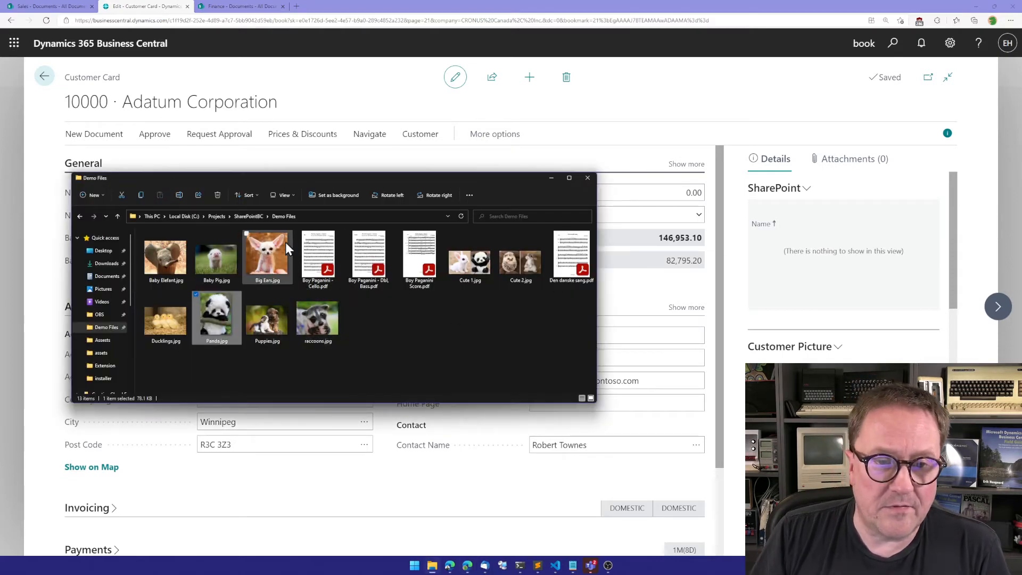
click(586, 177)
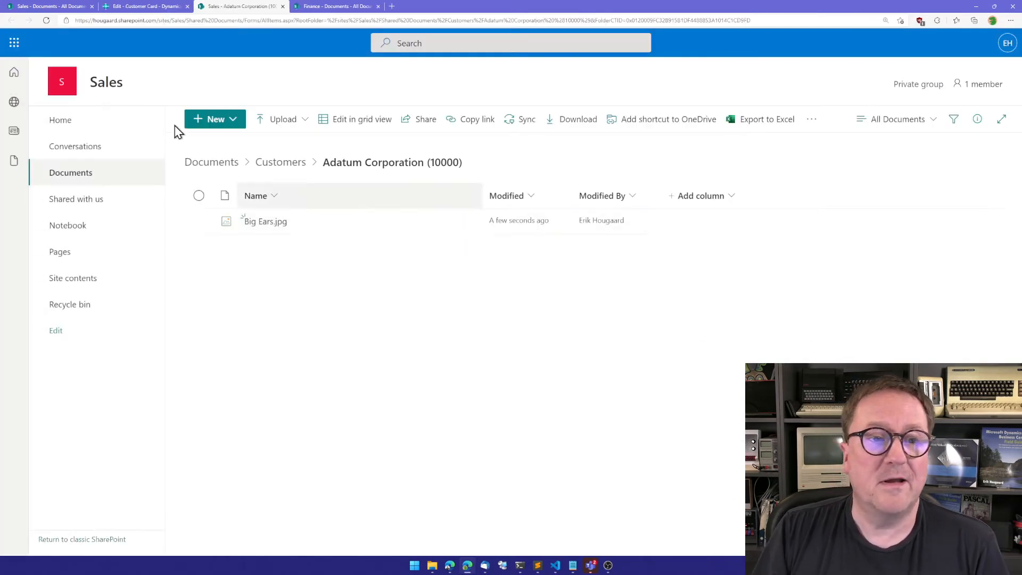
- View and close the Sales group card, then return to the Business Central tab
click(106, 81)
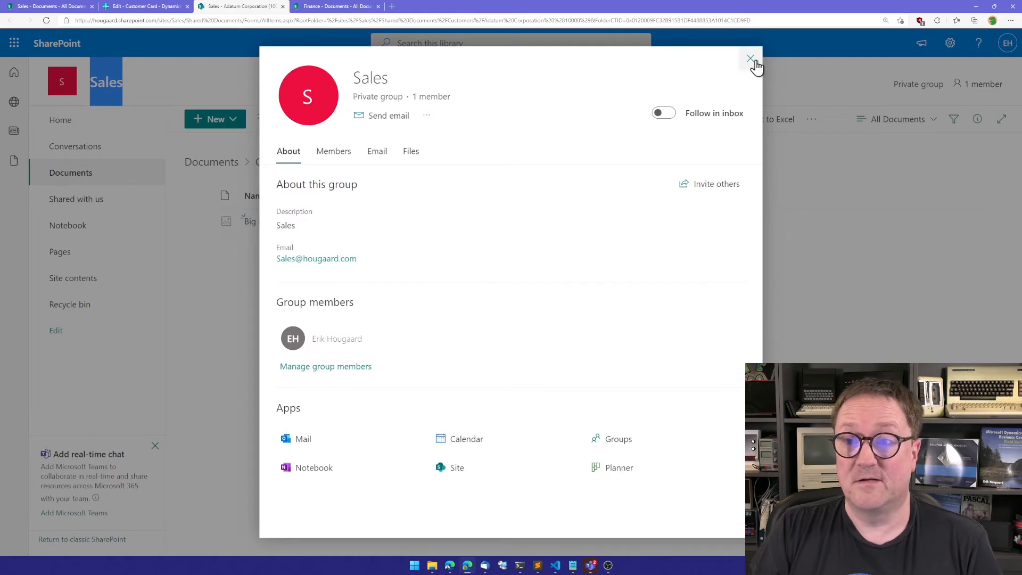
click(750, 59)
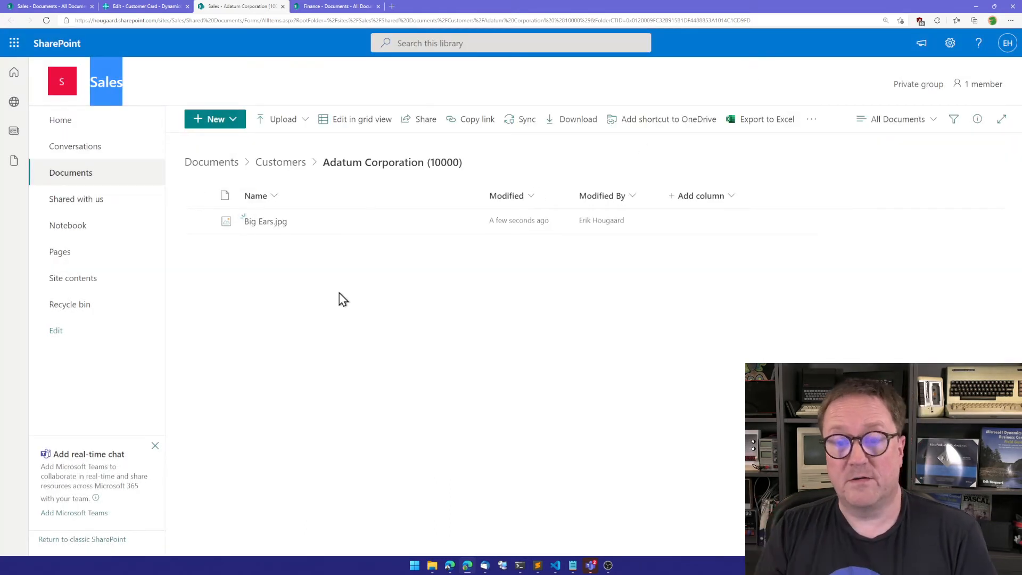
click(143, 6)
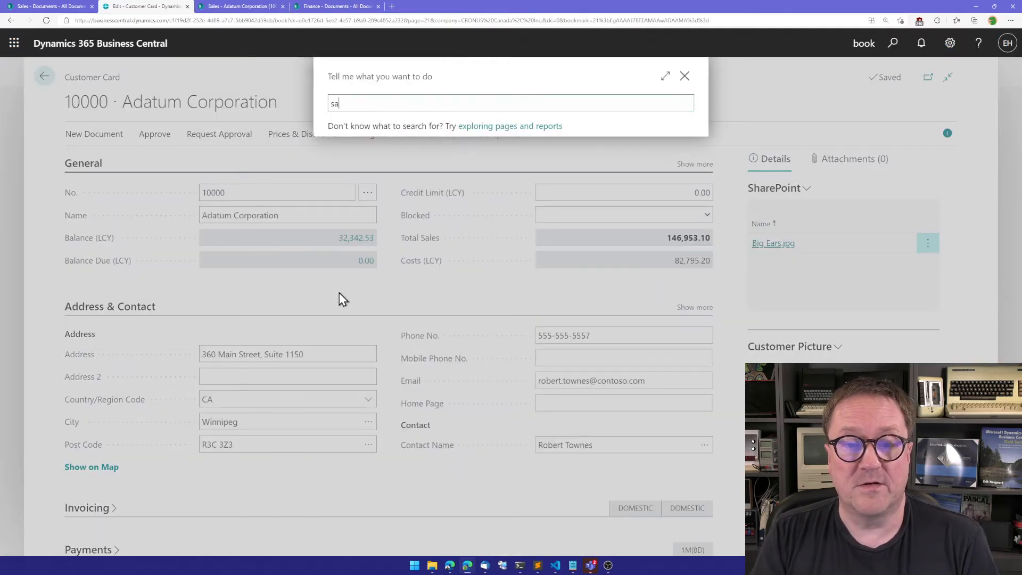
- Search 'sharepoint setup', then search 'sharepoint table' to reach SharePoint Table Mapping
text(hrepoint)
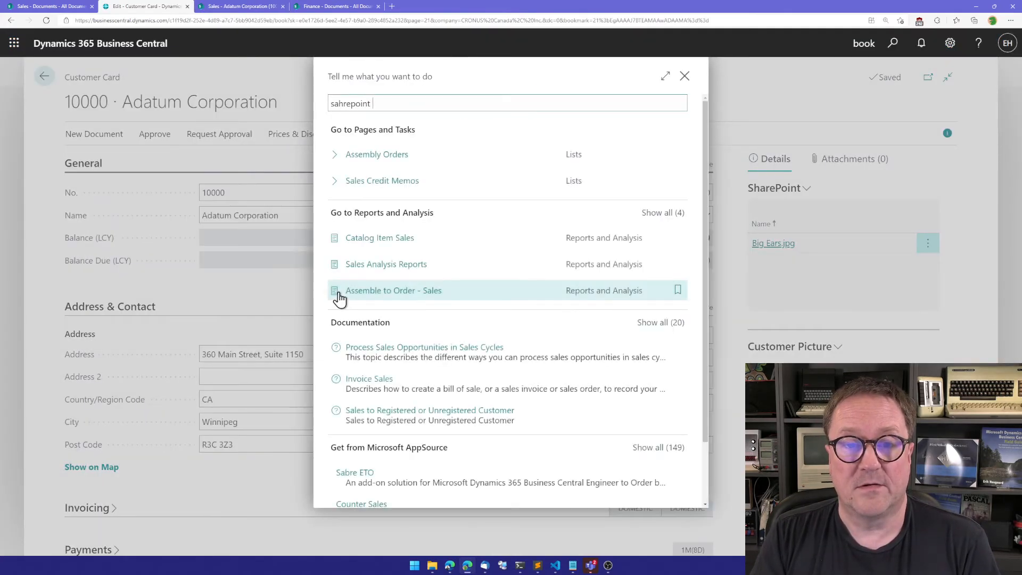
text(setup)
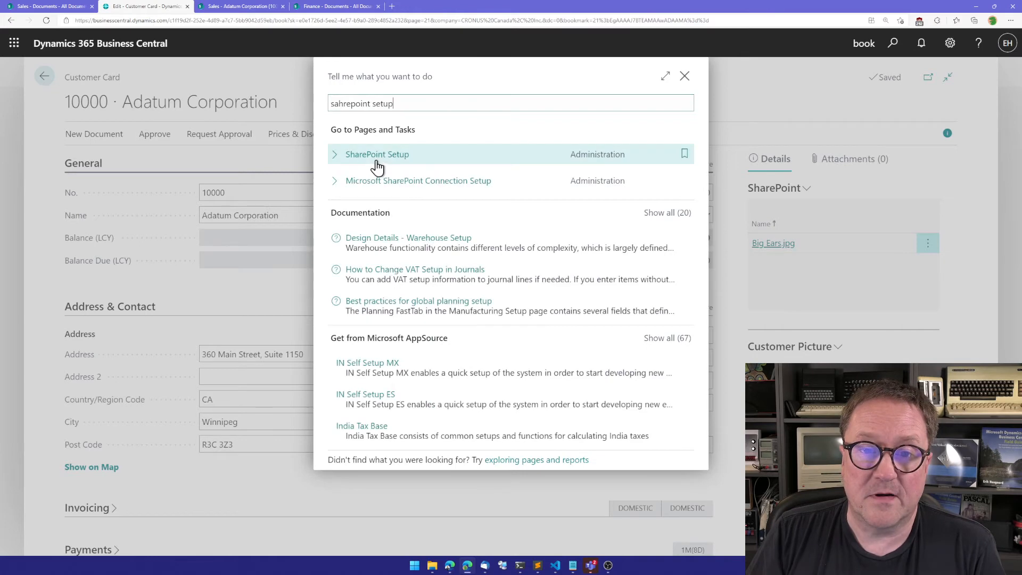
click(377, 153)
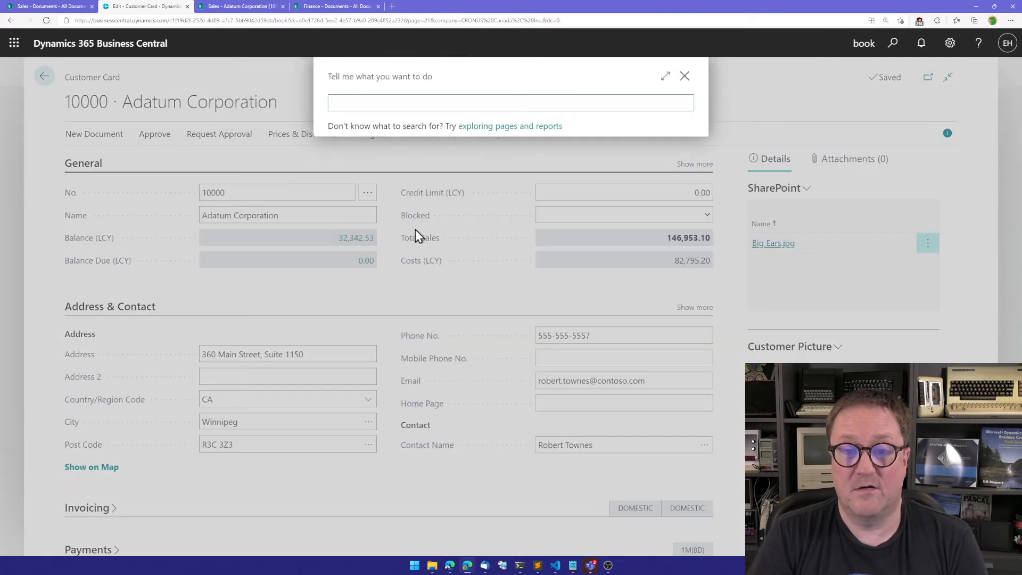
text(sharepoint table)
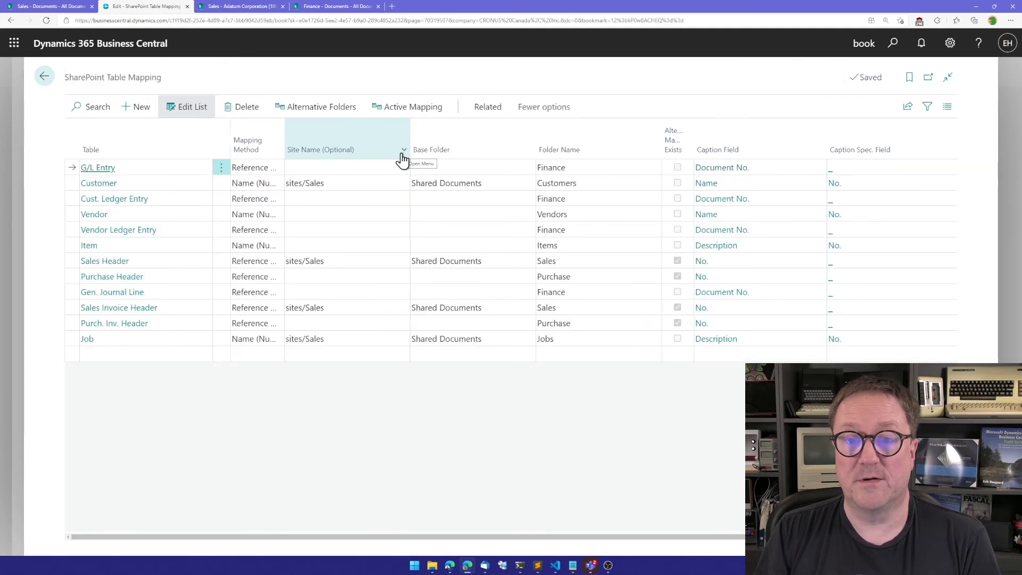
mouse_move(444, 176)
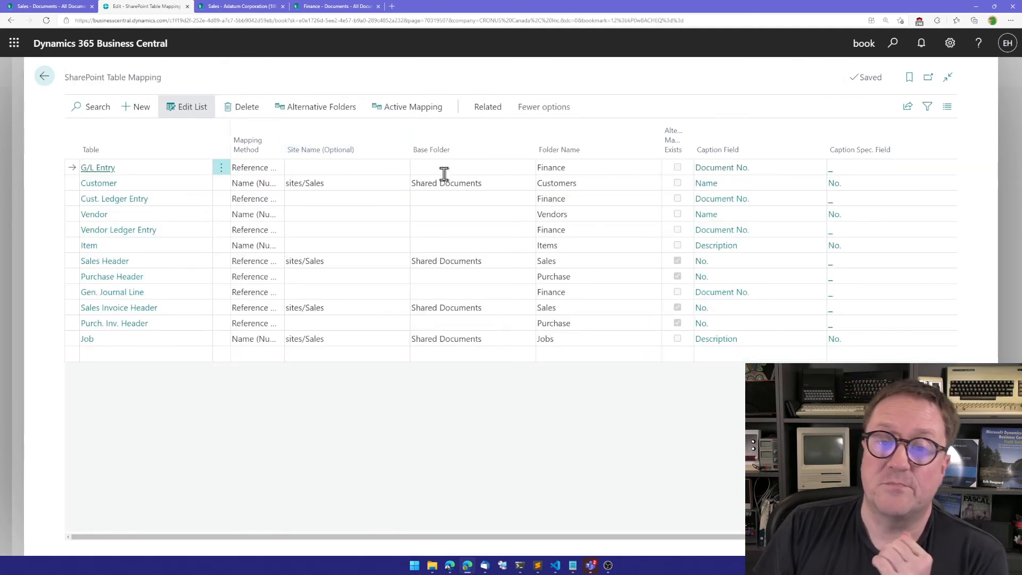
click(461, 276)
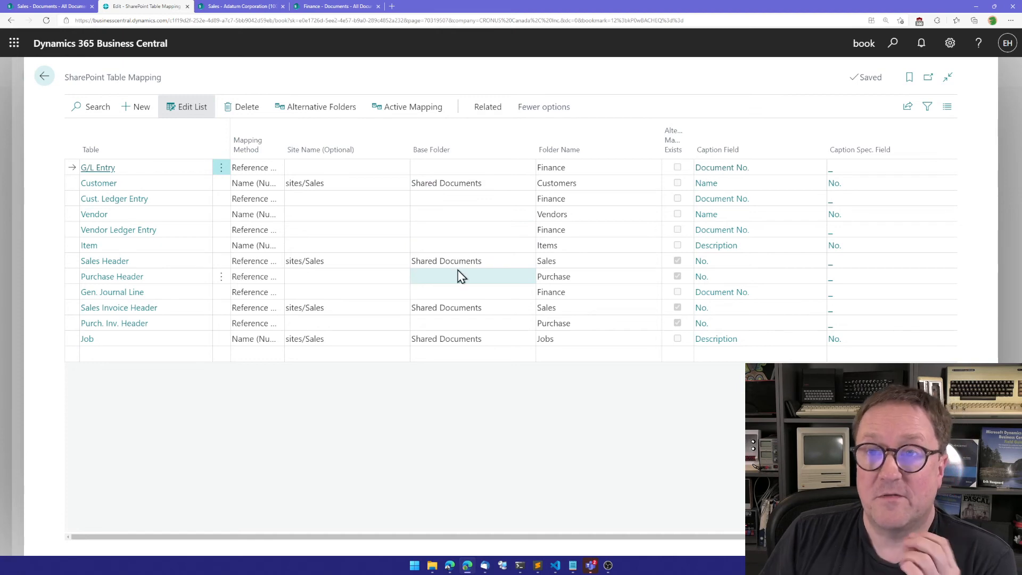